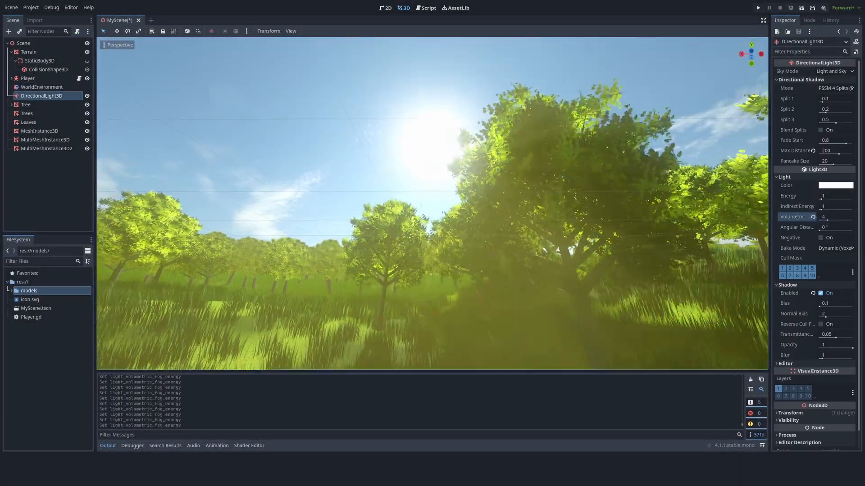
# - Add WorldEnvironment and DirectionalLight3D nodes to the low-poly forest scene
pyautogui.click(41, 86)
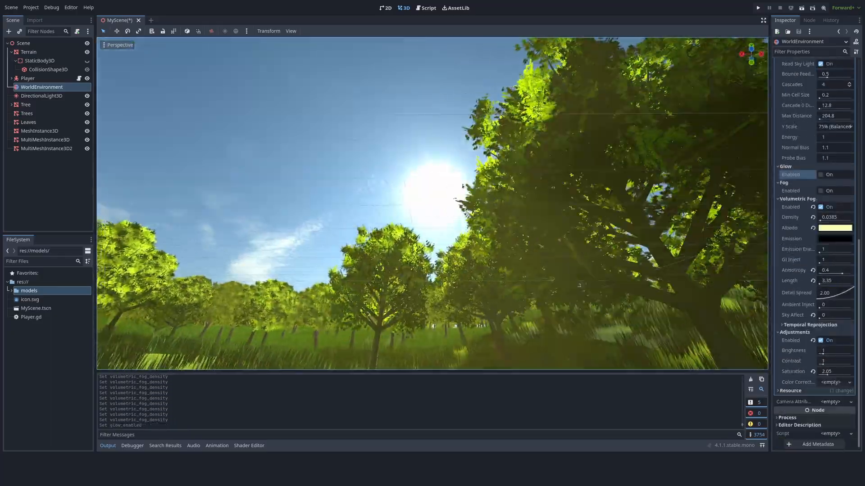
pyautogui.click(780, 8)
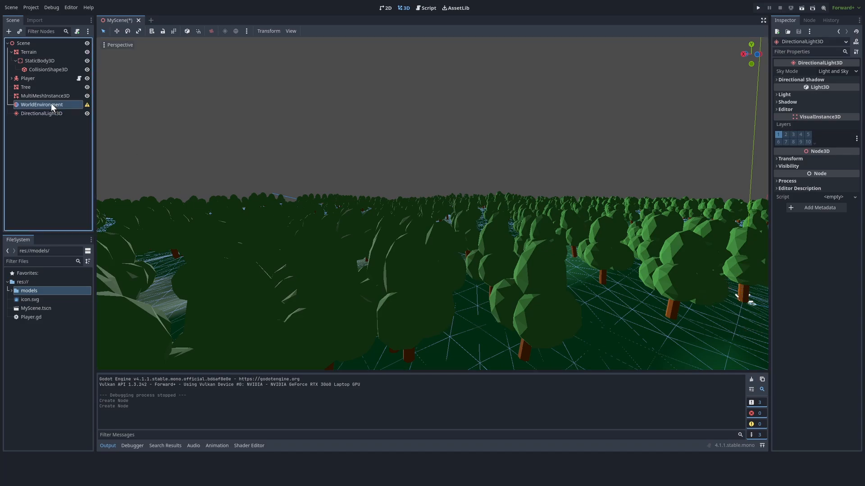
# - Create a new Environment with Sky background mode and a Sky using ProceduralSkyMaterial
pyautogui.click(42, 104)
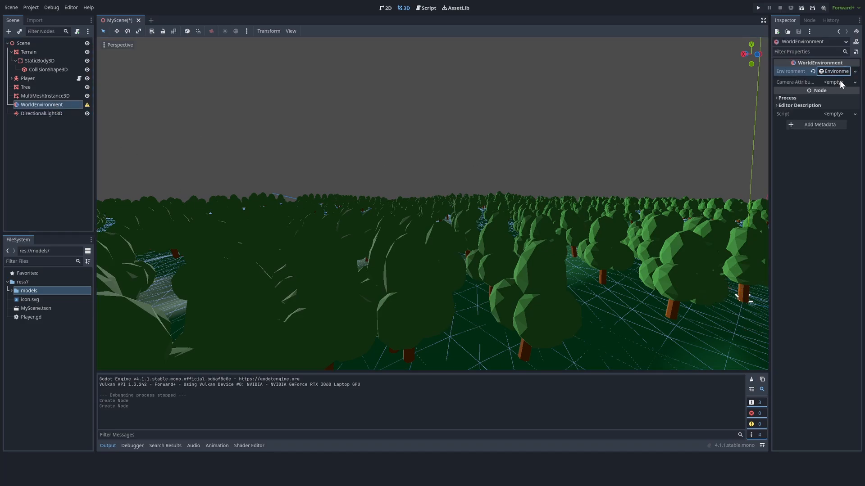
pyautogui.click(834, 70)
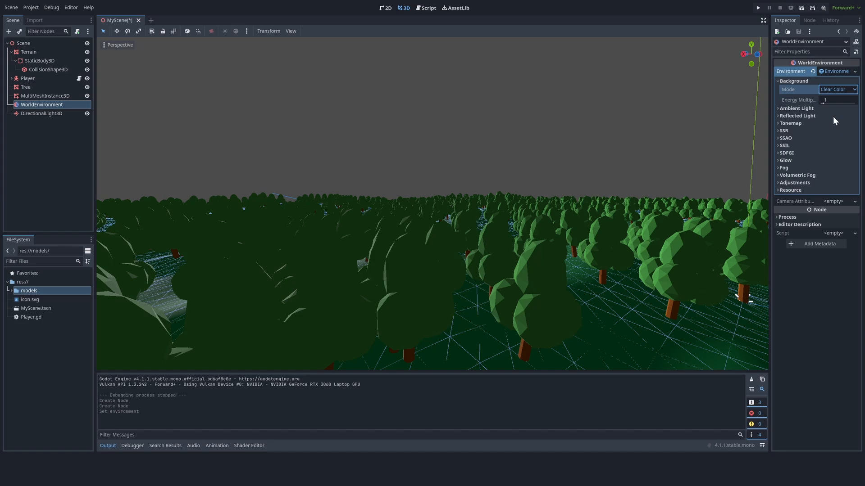
pyautogui.click(837, 90)
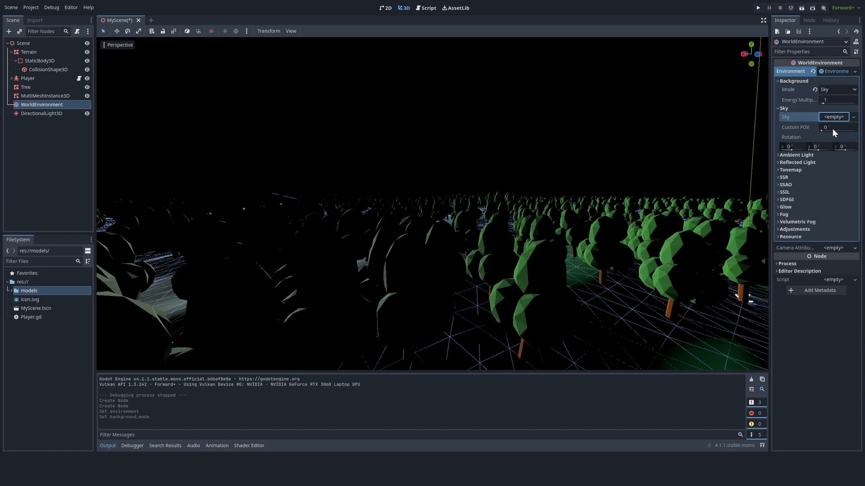
pyautogui.click(834, 116)
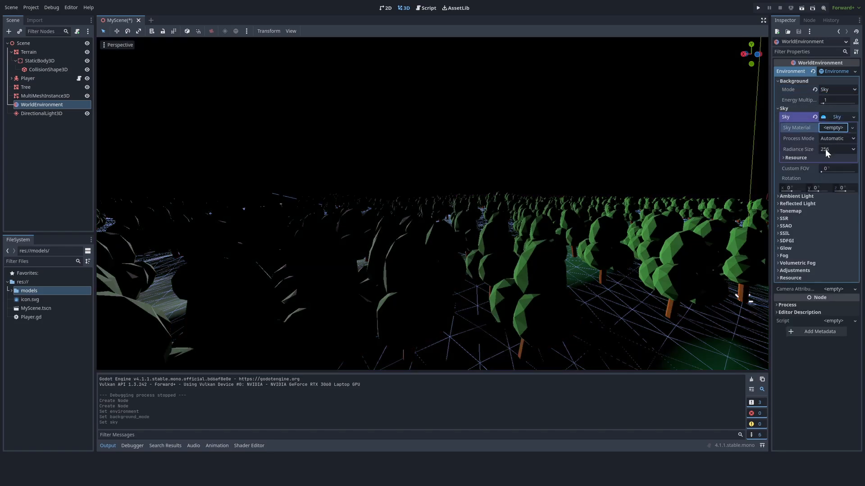
pyautogui.click(834, 127)
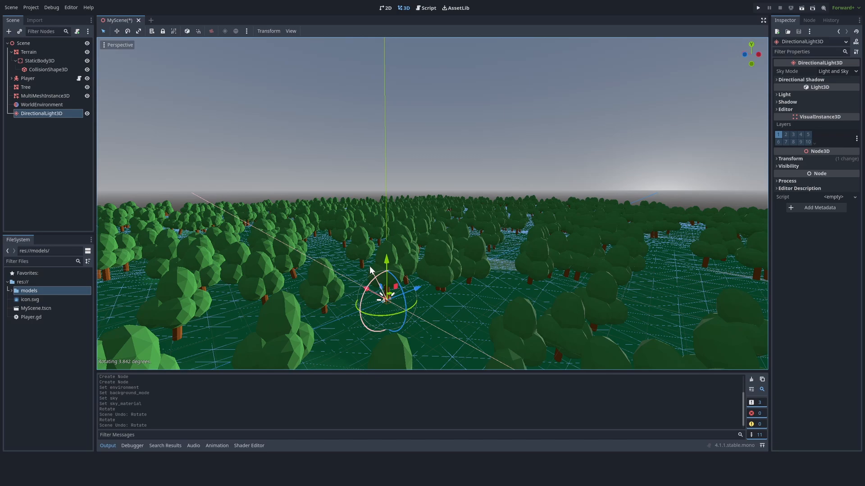
# - Set the sky's top colour to blue and lighten the horizon colour, then move to the terrain material
pyautogui.click(42, 105)
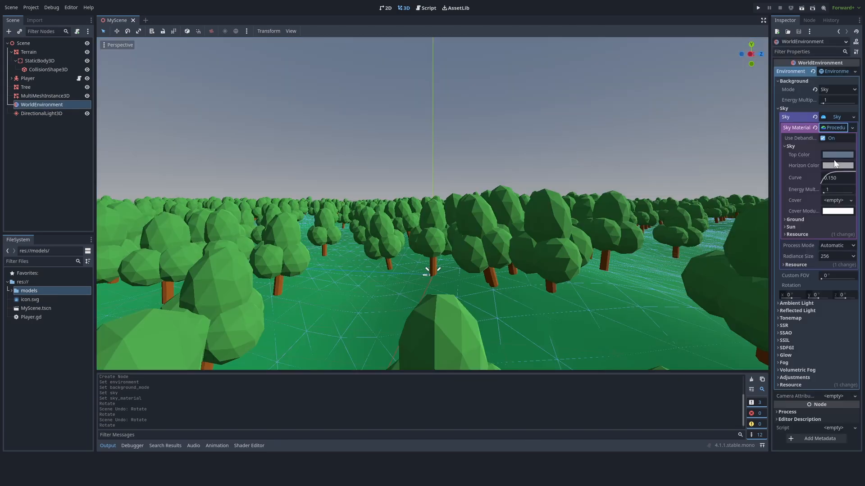
pyautogui.click(837, 154)
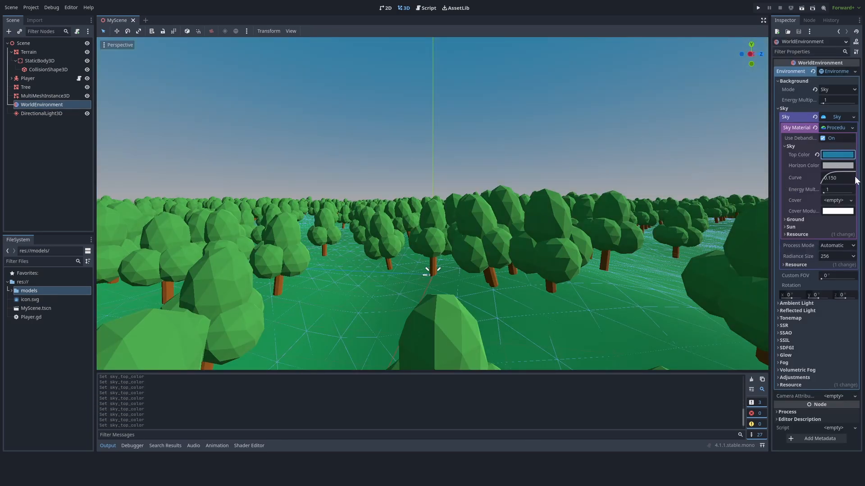
pyautogui.click(837, 164)
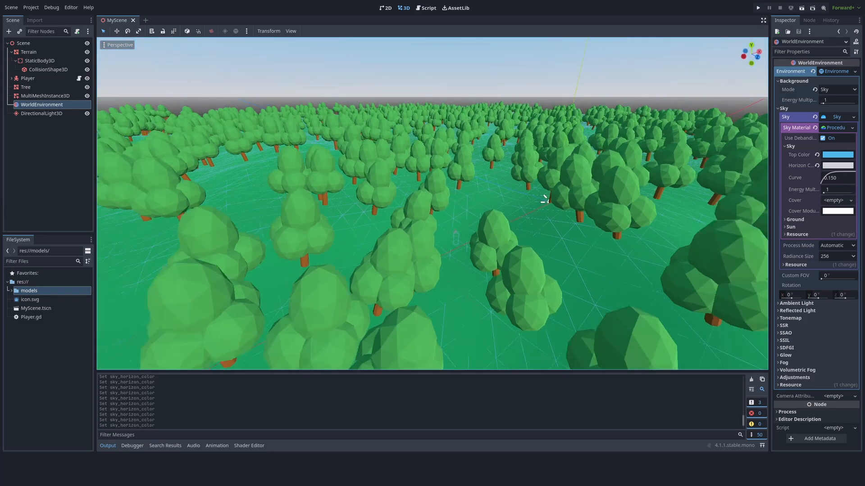
pyautogui.click(28, 52)
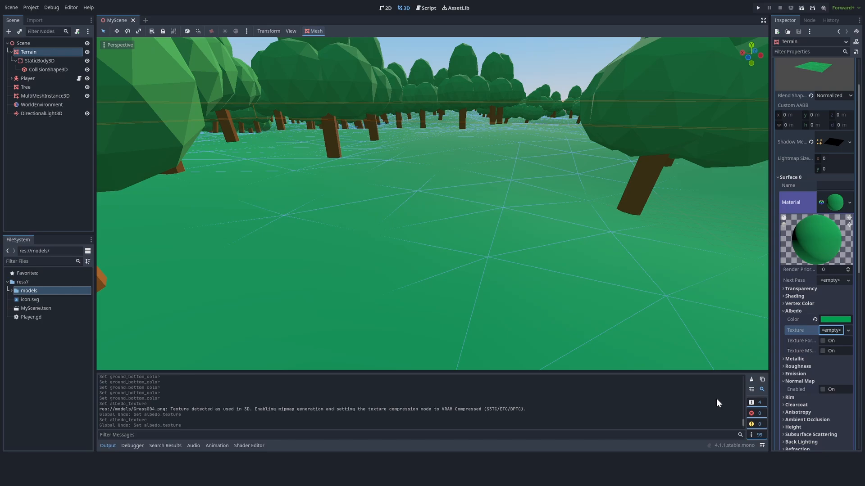
pyautogui.moveTo(405, 219)
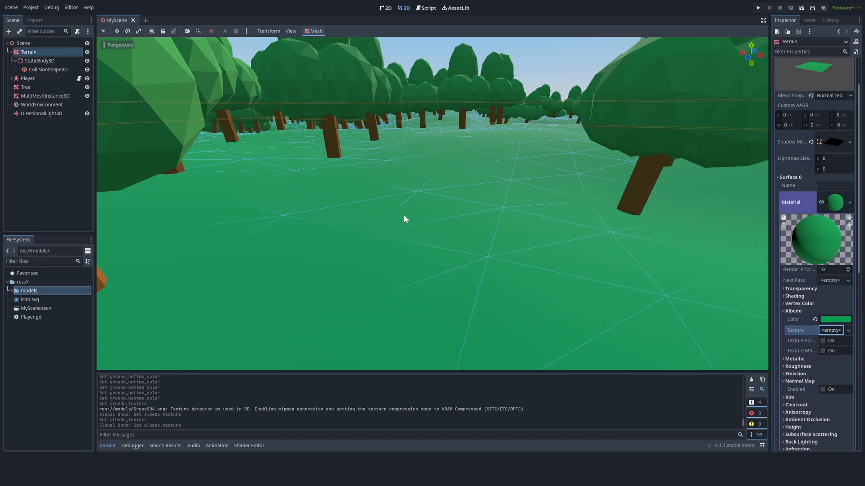
# - Load Grass004.png as the terrain albedo texture, reset its tint, texture the trees and save
pyautogui.click(832, 330)
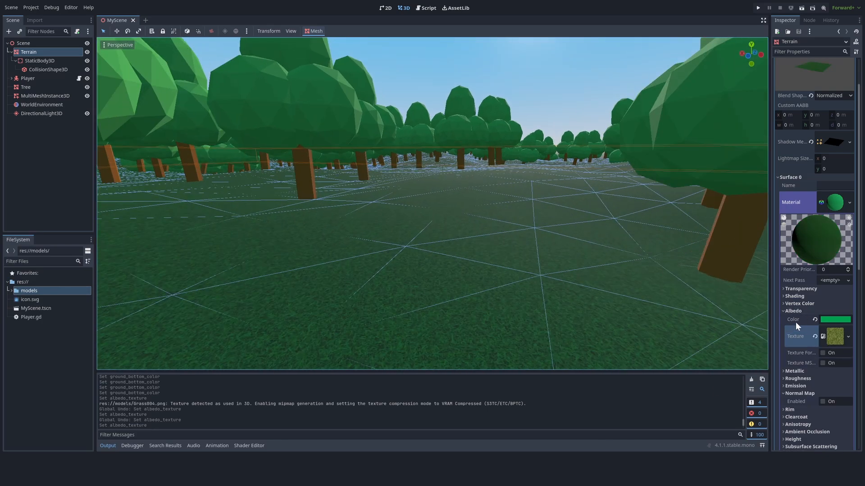
pyautogui.click(49, 69)
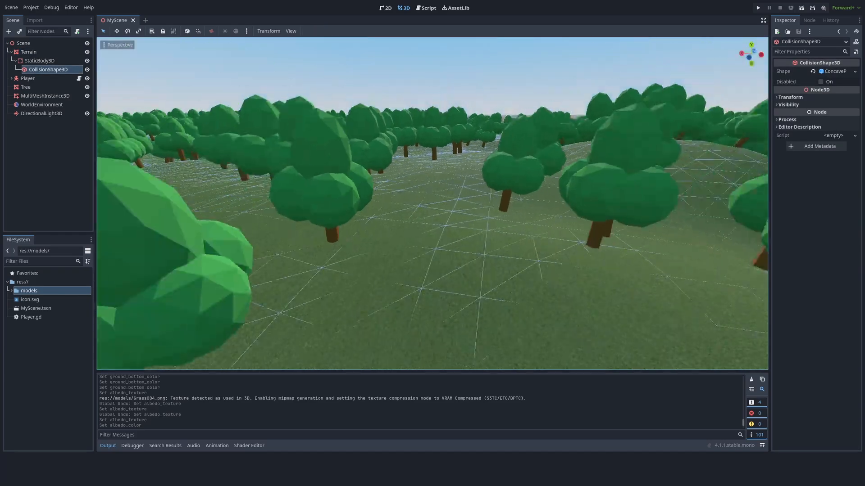
pyautogui.click(45, 96)
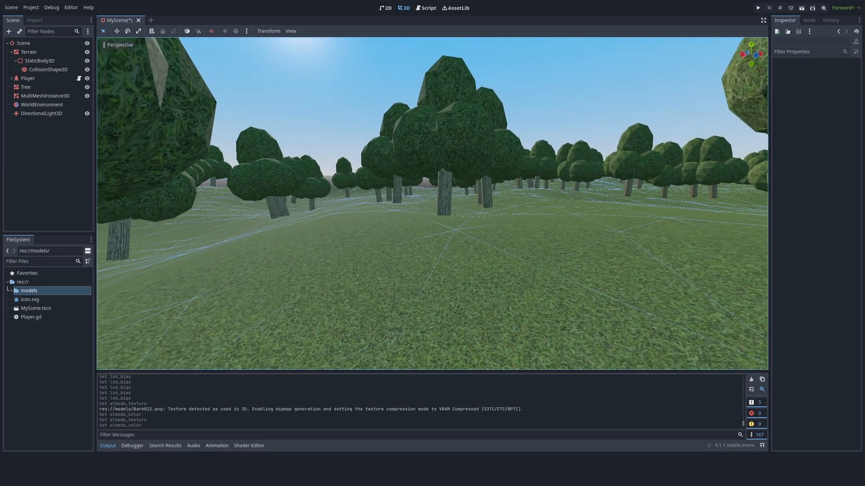
pyautogui.press('Delete')
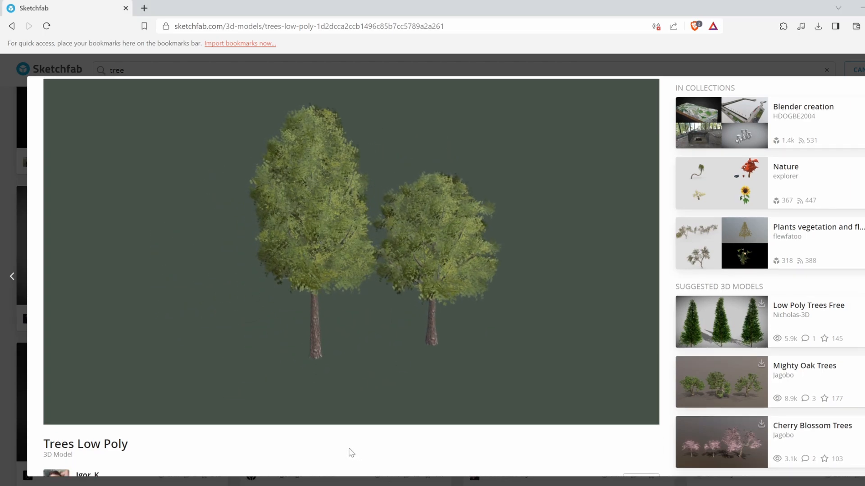
# - Scroll the Sketchfab tree search results toward the Trees Low Poly model
pyautogui.scroll(-3)
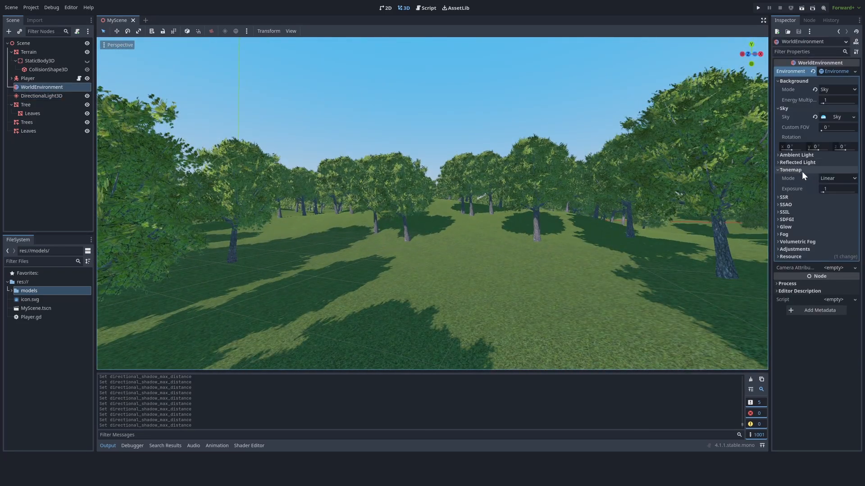
# - Enable SSAO, SSIL, SDFGI and Glow on the Environment and fine-tune the glow values
pyautogui.click(783, 198)
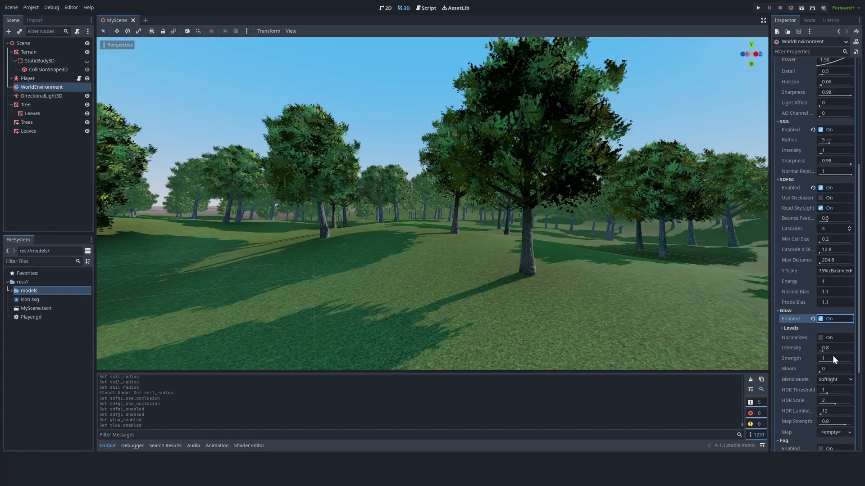
pyautogui.click(834, 380)
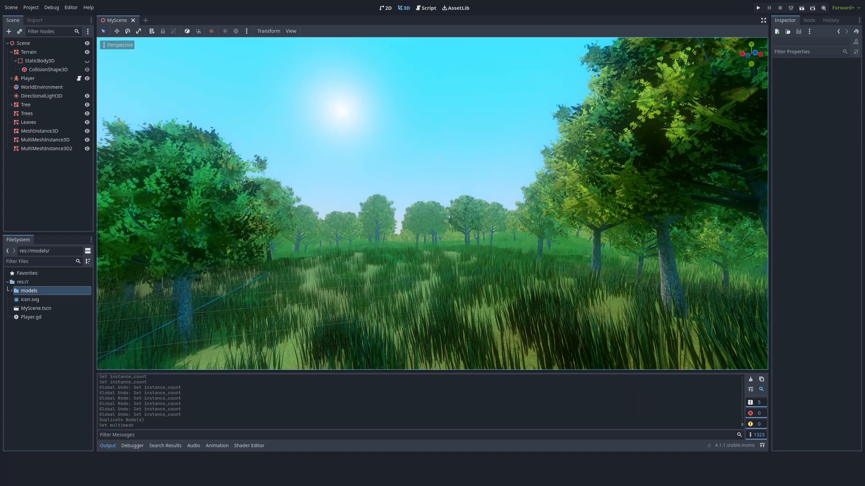
# - Select the WorldEnvironment node to edit its procedural sky material
pyautogui.click(41, 87)
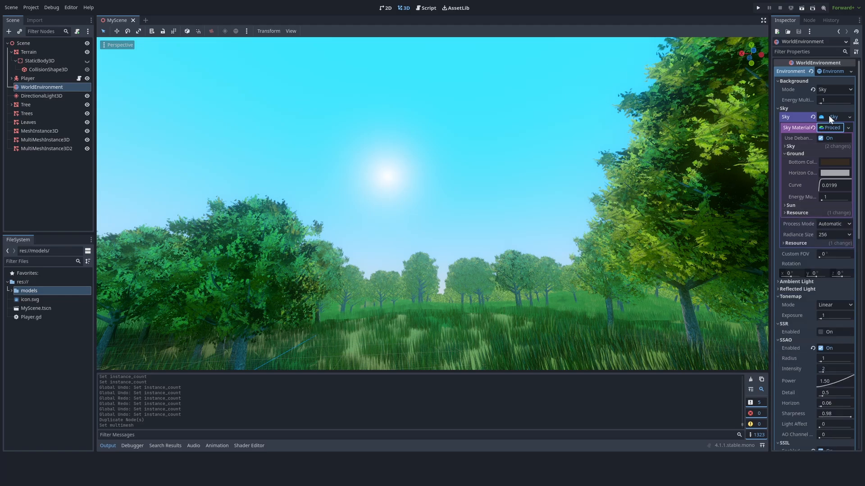
pyautogui.moveTo(831, 159)
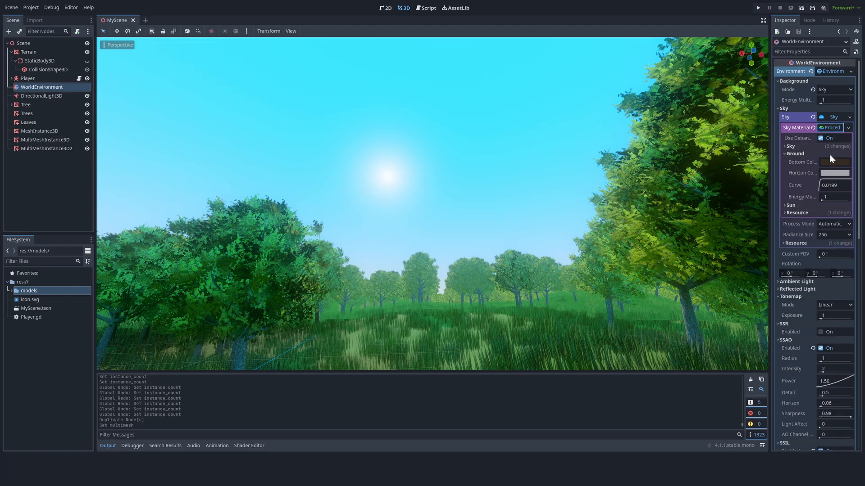
# - Change the procedural sky's ground bottom colour under Sky Material > Ground
pyautogui.click(832, 127)
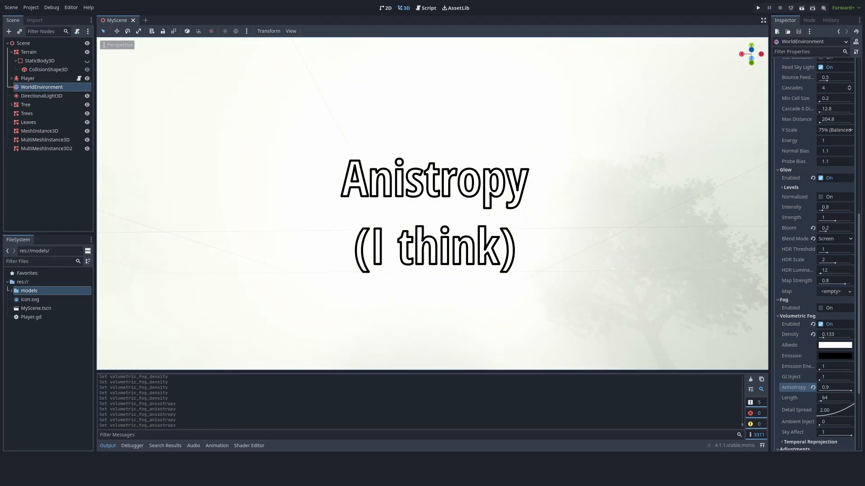
# - Drag the Volumetric Fog density down to 0.05 to thin the fog
pyautogui.moveTo(839, 392); pyautogui.dragTo(827, 392)
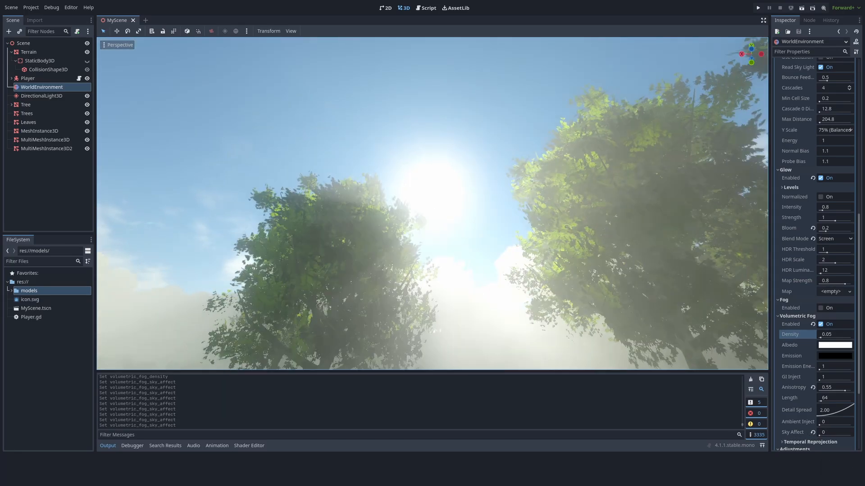
# - Tint the volumetric fog pale yellow, set anisotropy 0.4 and length 3.35
pyautogui.click(834, 345)
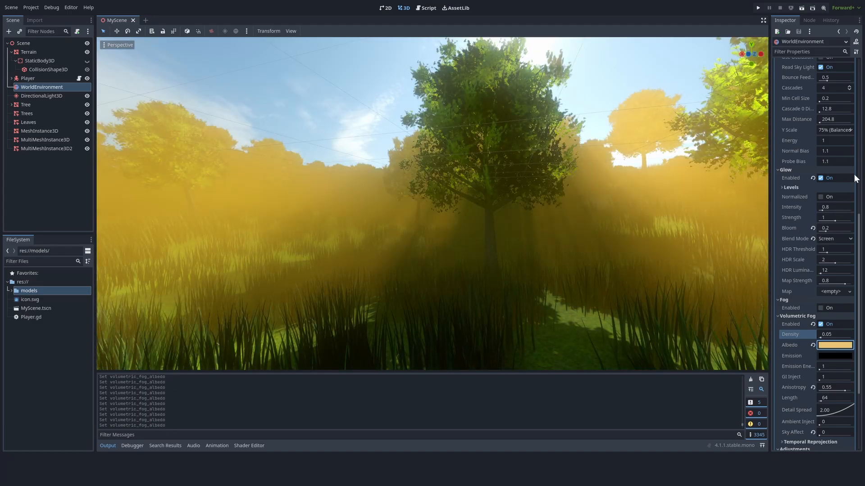
pyautogui.click(834, 345)
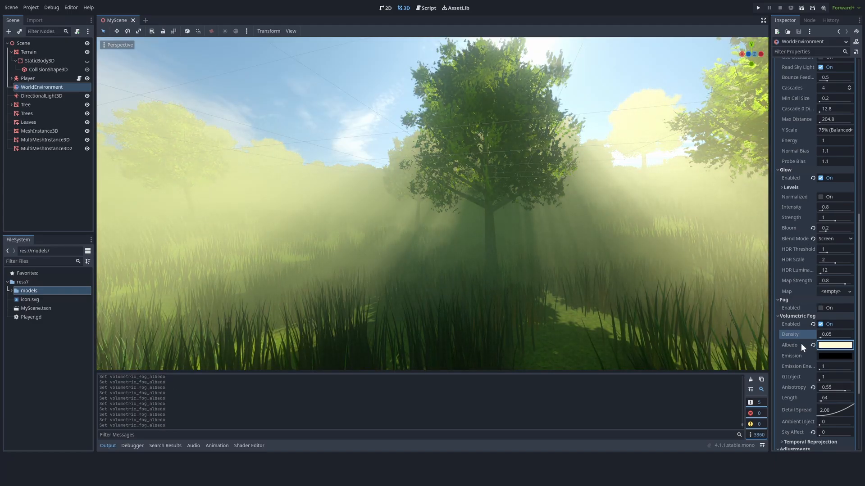
pyautogui.moveTo(838, 390); pyautogui.dragTo(827, 390)
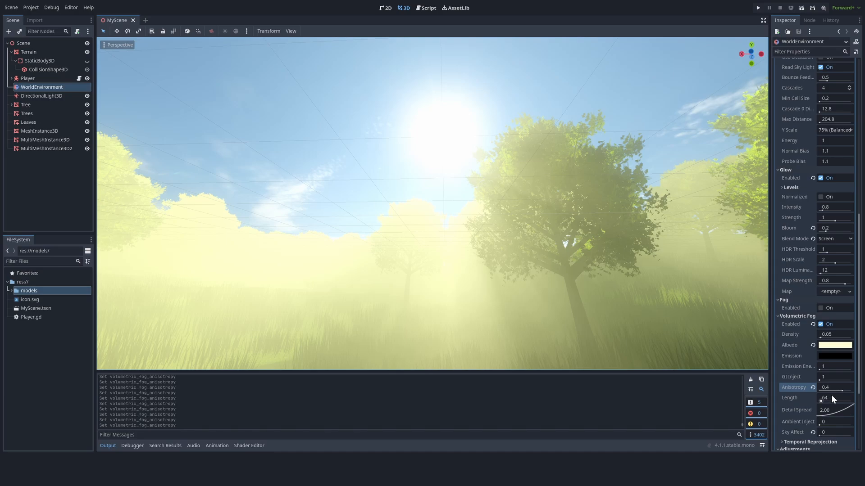
pyautogui.moveTo(830, 397); pyautogui.dragTo(836, 397)
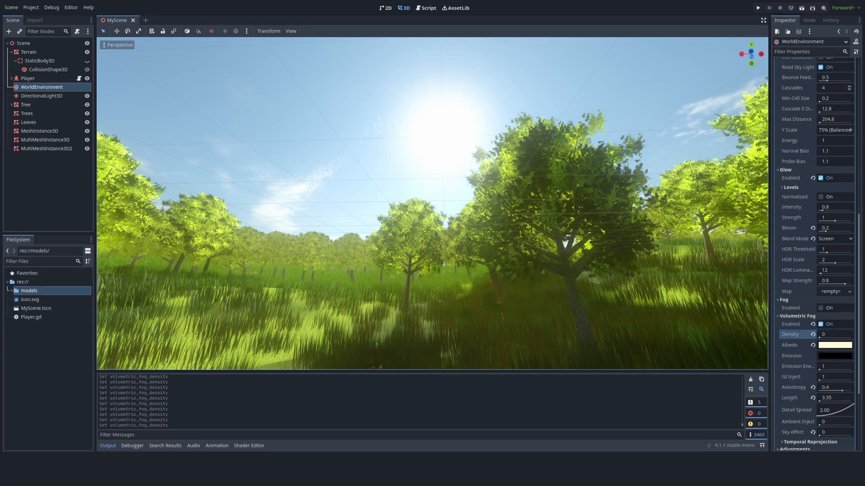
# - Select the Leaves node in the Scene dock for shader work
pyautogui.click(42, 96)
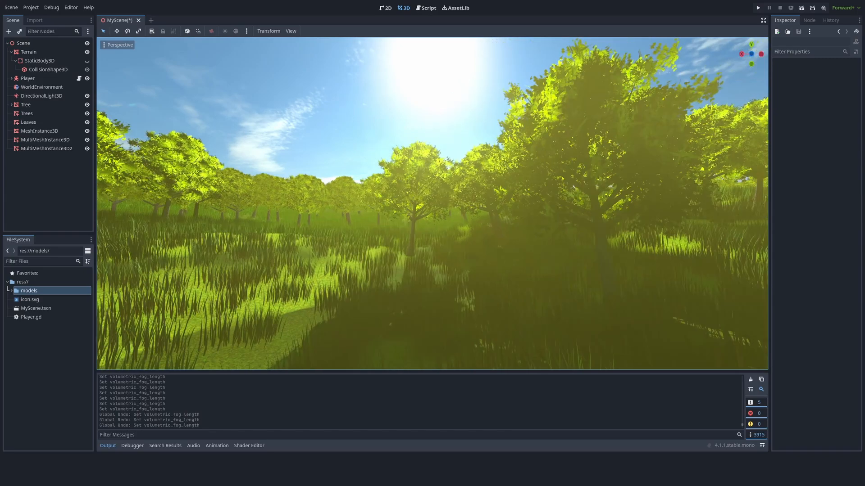
pyautogui.click(32, 114)
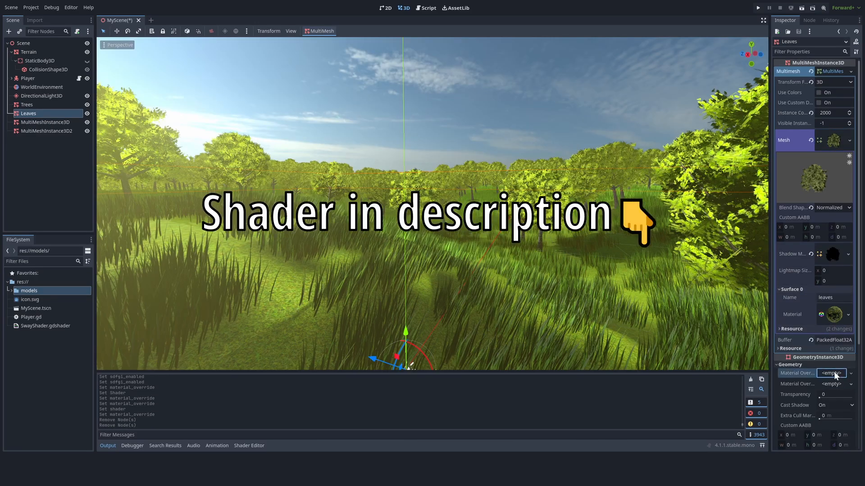
# - Assign the SwayShader material to Leaves, then set glow intensity 1.5, bloom 0, luminance cap 0.75
pyautogui.click(833, 373)
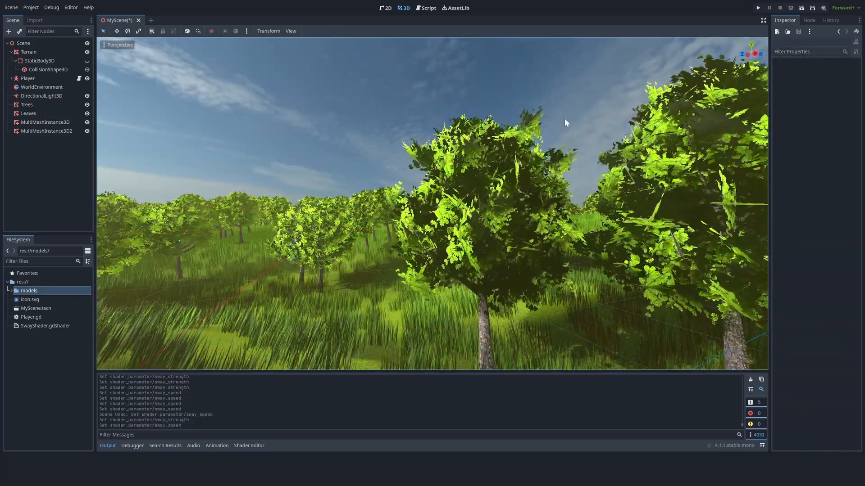
pyautogui.click(40, 87)
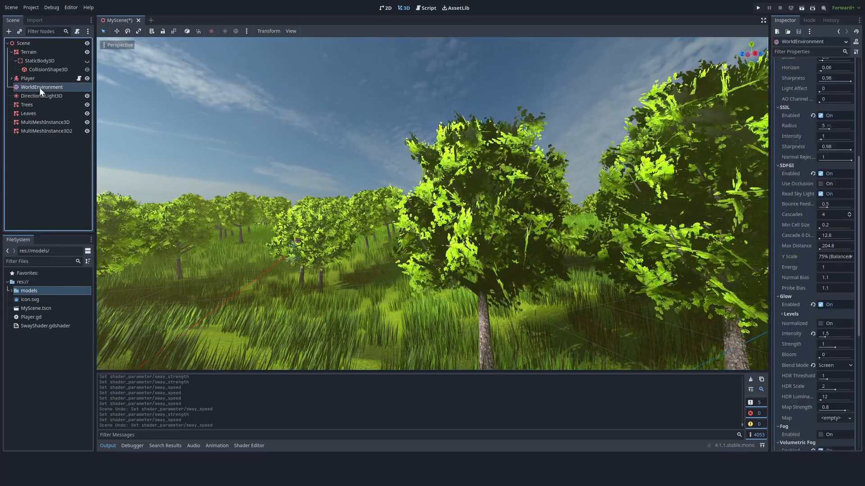
pyautogui.click(26, 105)
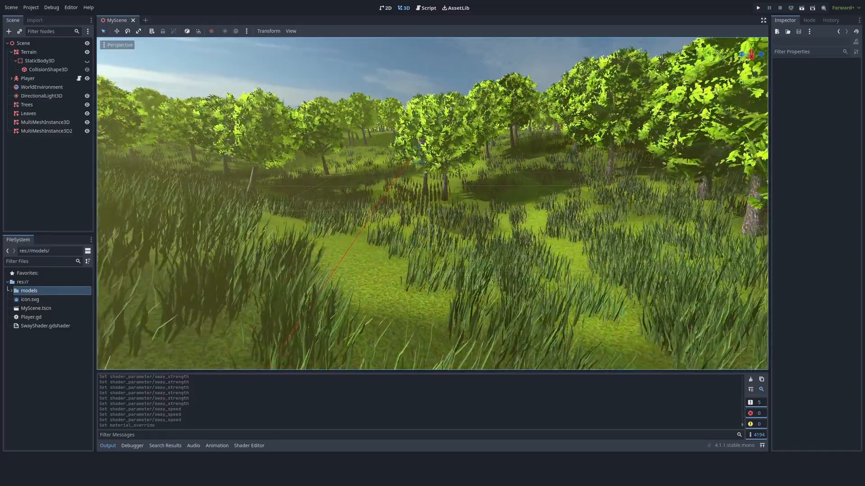
pyautogui.click(41, 87)
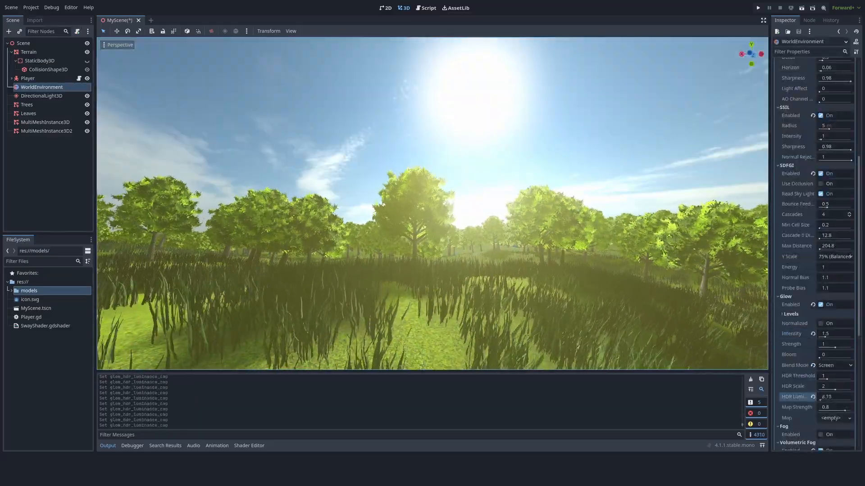
# - Adjust the grass green multiplier to 1.29 and lower SDFGI energy to 0.1 in WorldEnvironment
pyautogui.click(41, 96)
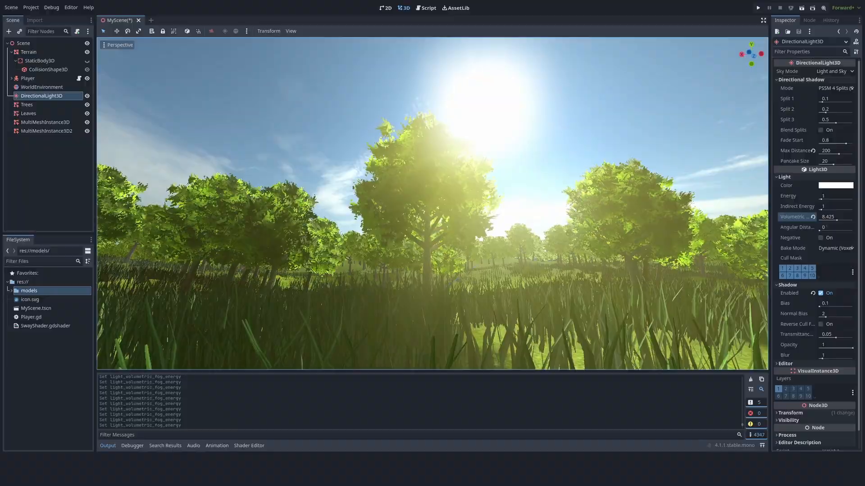
pyautogui.click(42, 86)
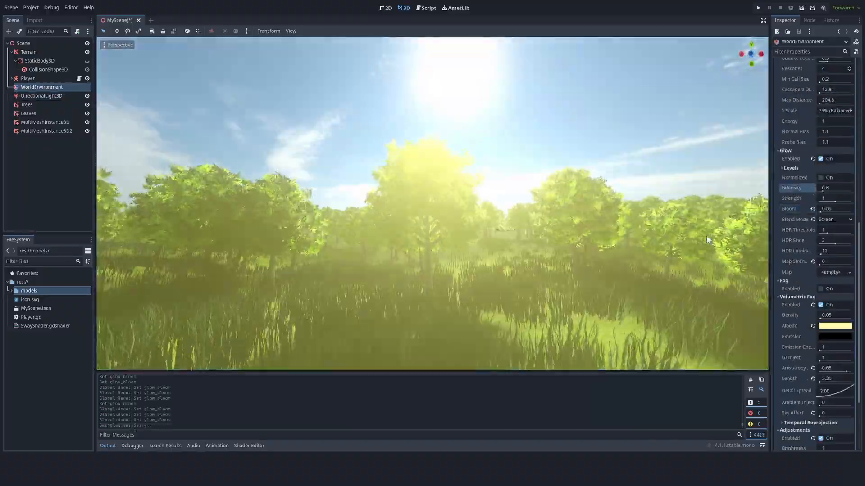
pyautogui.click(45, 122)
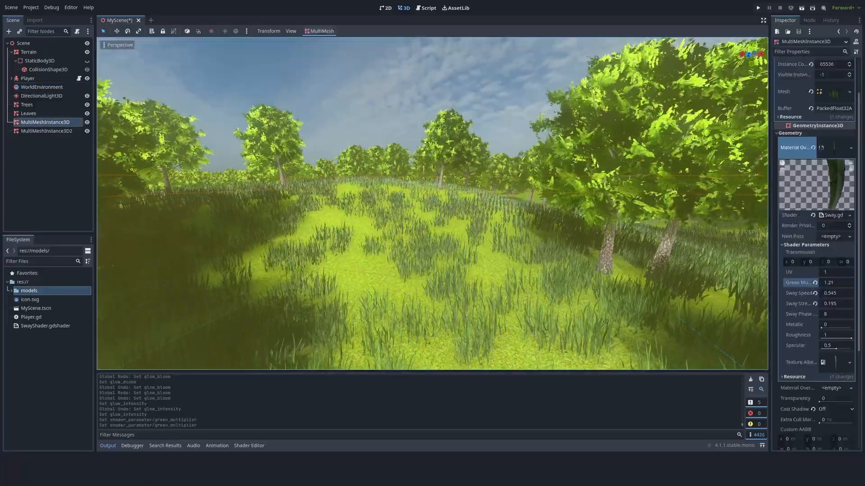
pyautogui.click(42, 87)
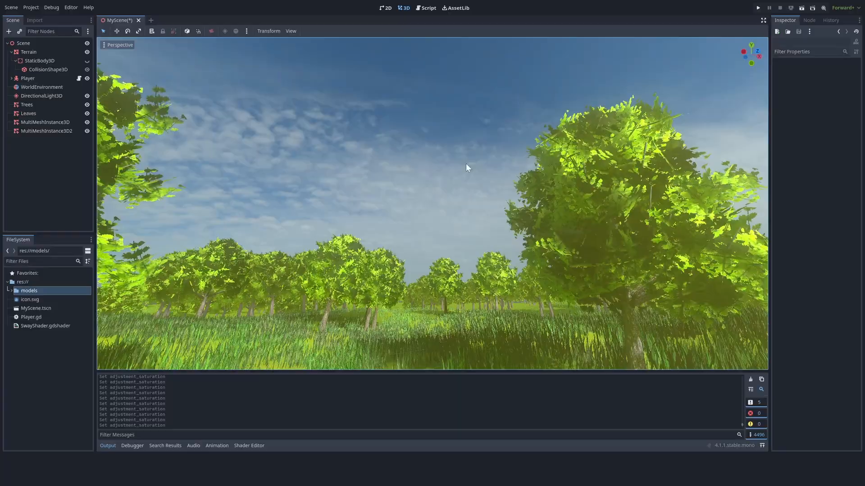
pyautogui.click(41, 86)
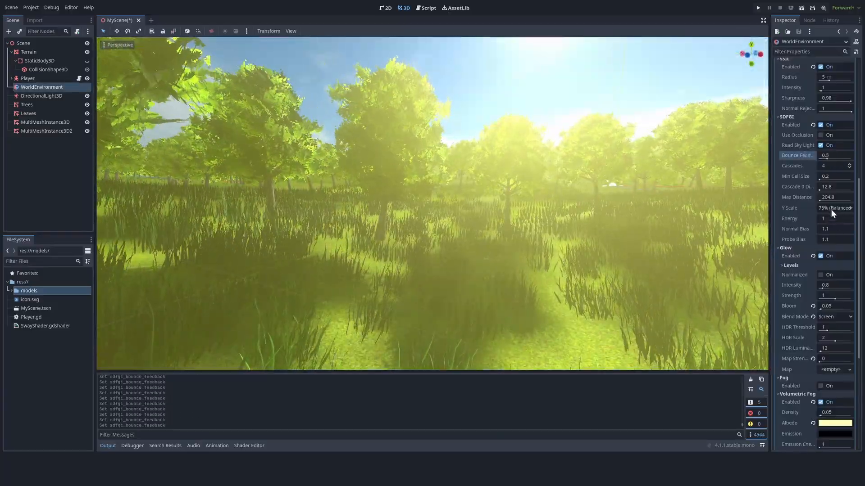
pyautogui.write('0.1')
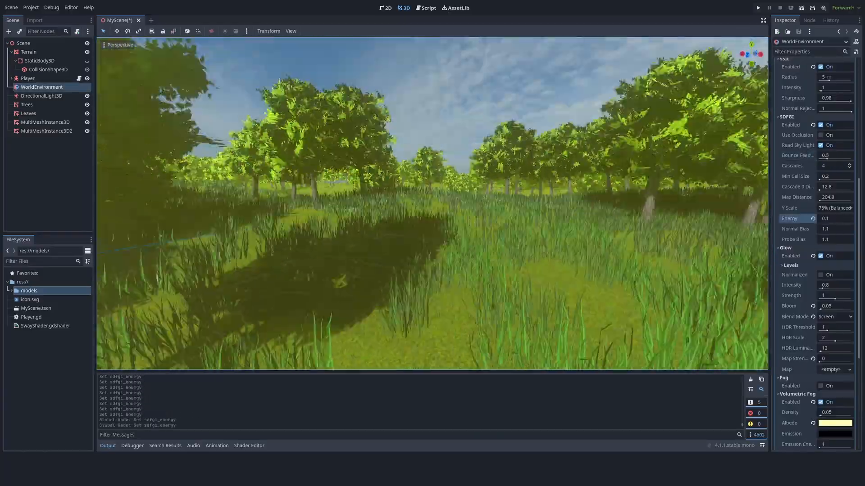
# - Raise the DirectionalLight3D sun's energy by dragging its slider, then return to WorldEnvironment
pyautogui.click(42, 95)
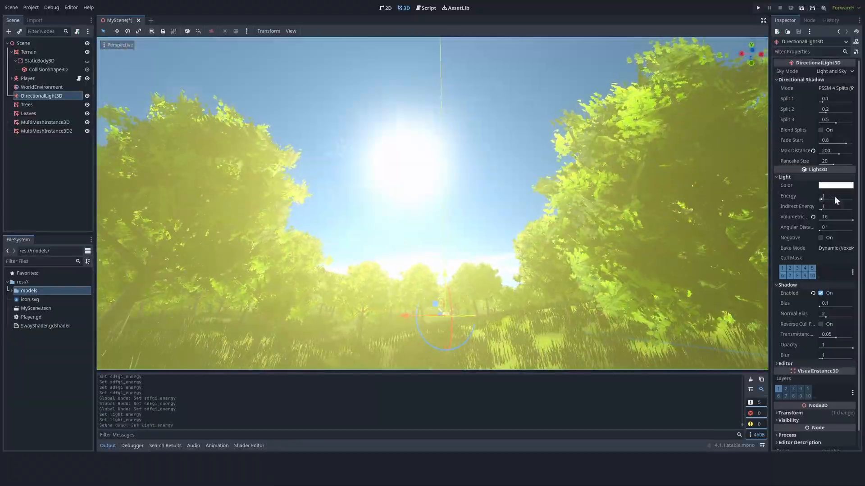
pyautogui.moveTo(824, 195); pyautogui.dragTo(838, 195)
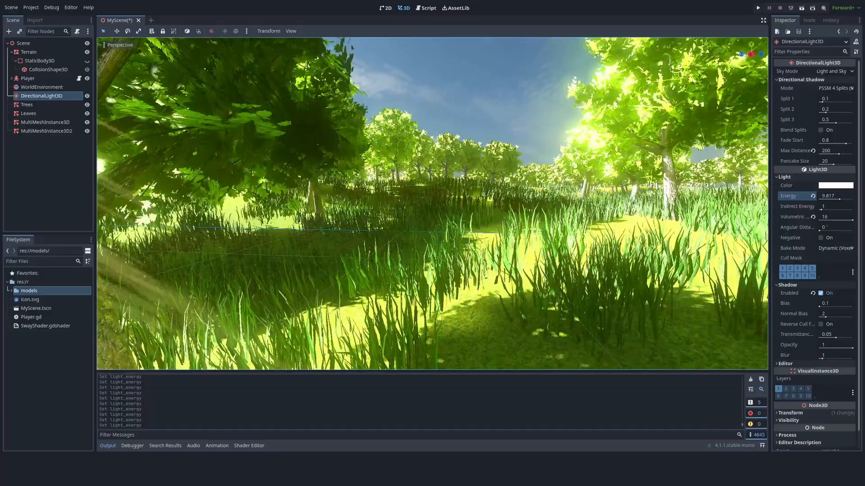
pyautogui.click(42, 86)
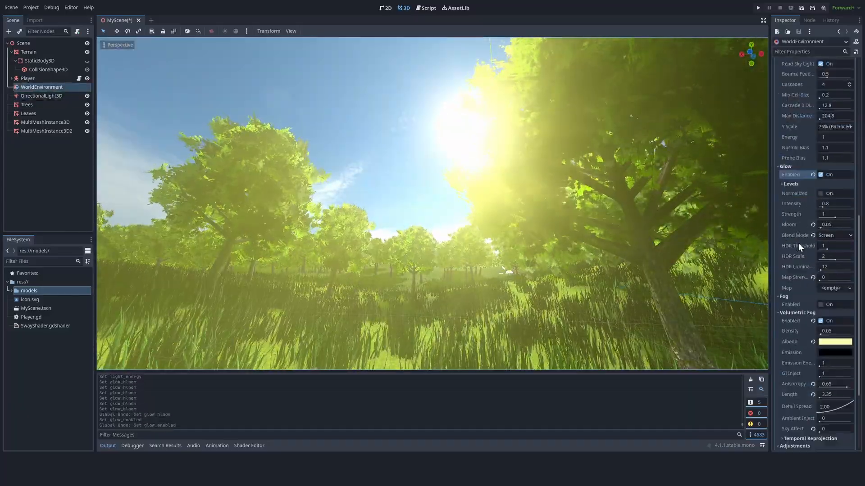